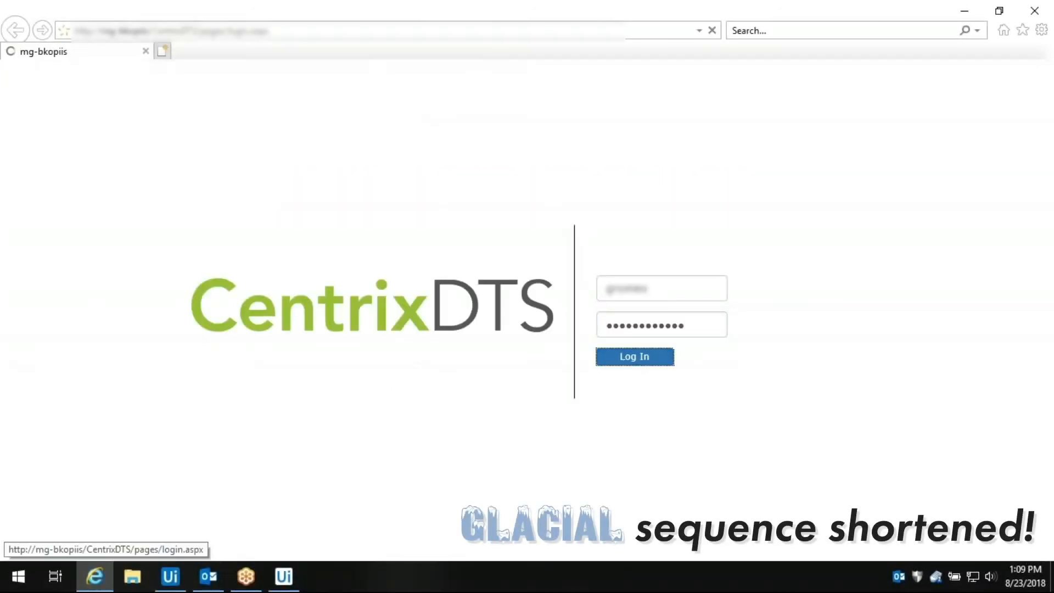
Step: Sign in to CentrixDTS with the prefilled credentials to reach the dispute tracking home page
{"action": "left_click", "coordinate": [632, 356]}
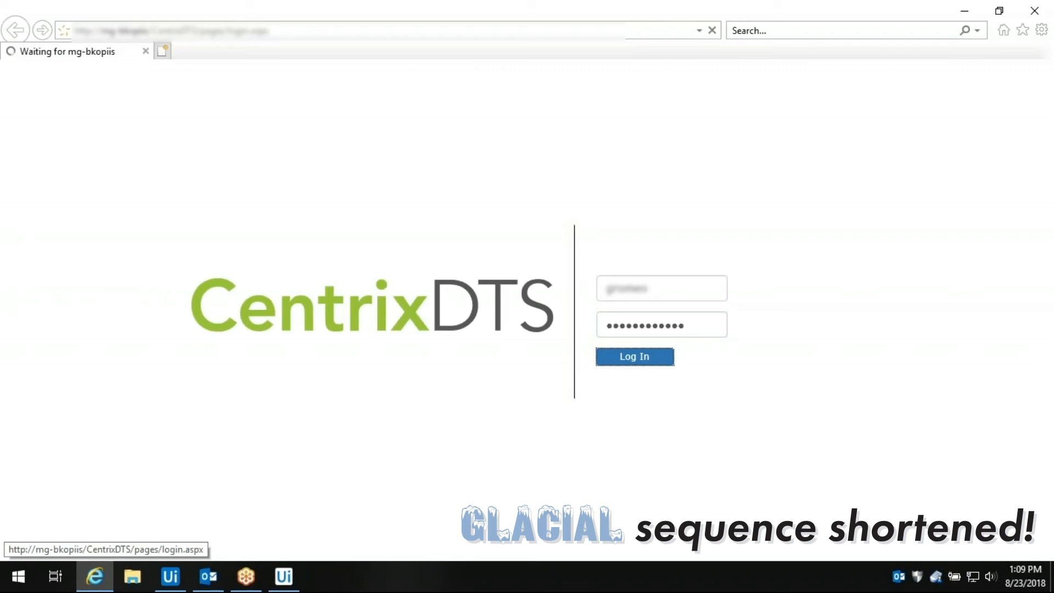
{"action": "left_click", "coordinate": [633, 356]}
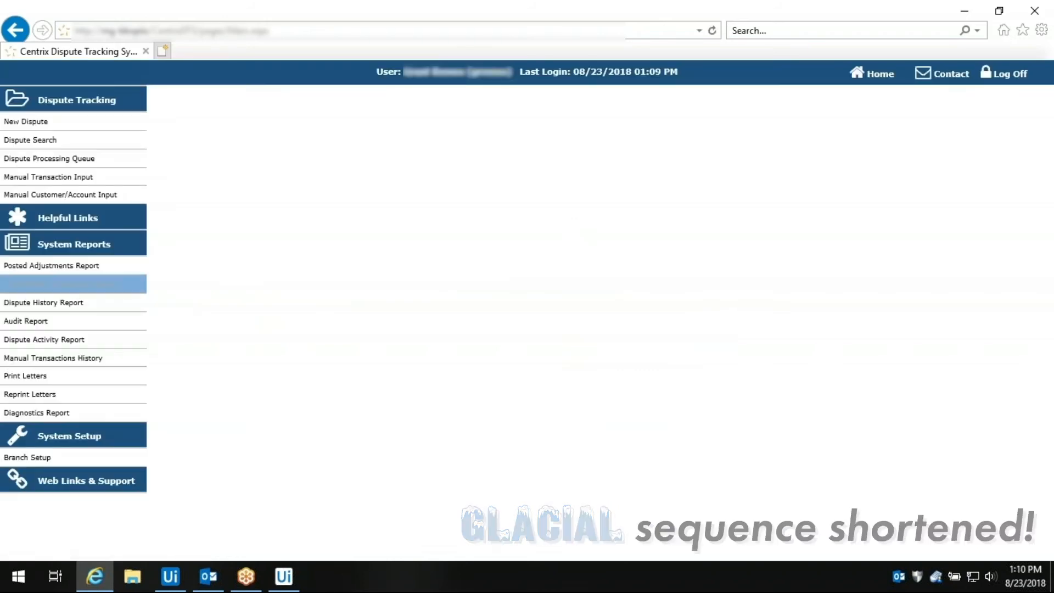
Step: Run the Adjustment Transaction Report with Debit Card - Lost/Stolen added to the selected dispute reasons
{"action": "left_click", "coordinate": [62, 283]}
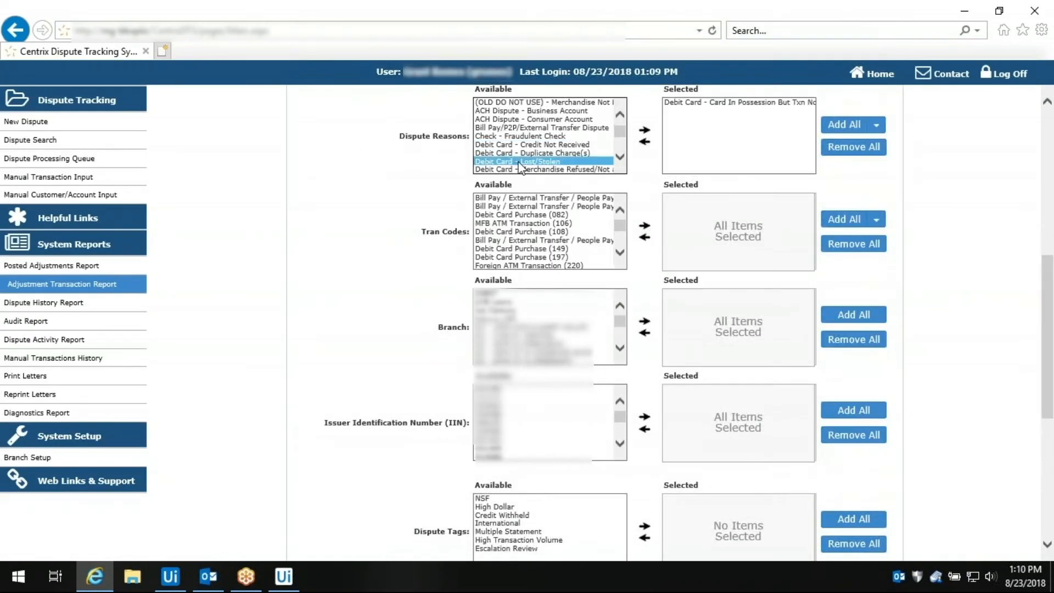
{"action": "left_click", "coordinate": [643, 138]}
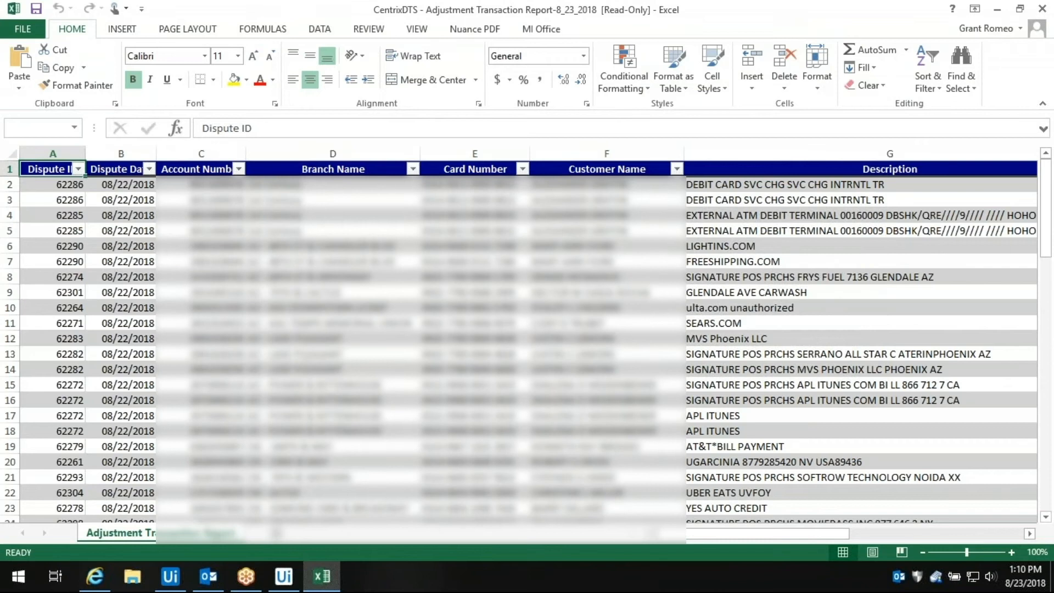
Step: Save the report as 'Adjustment Transaction Report' in C:\Hot Card Process RPA\Reports, replacing the existing file
{"action": "left_click", "coordinate": [22, 29]}
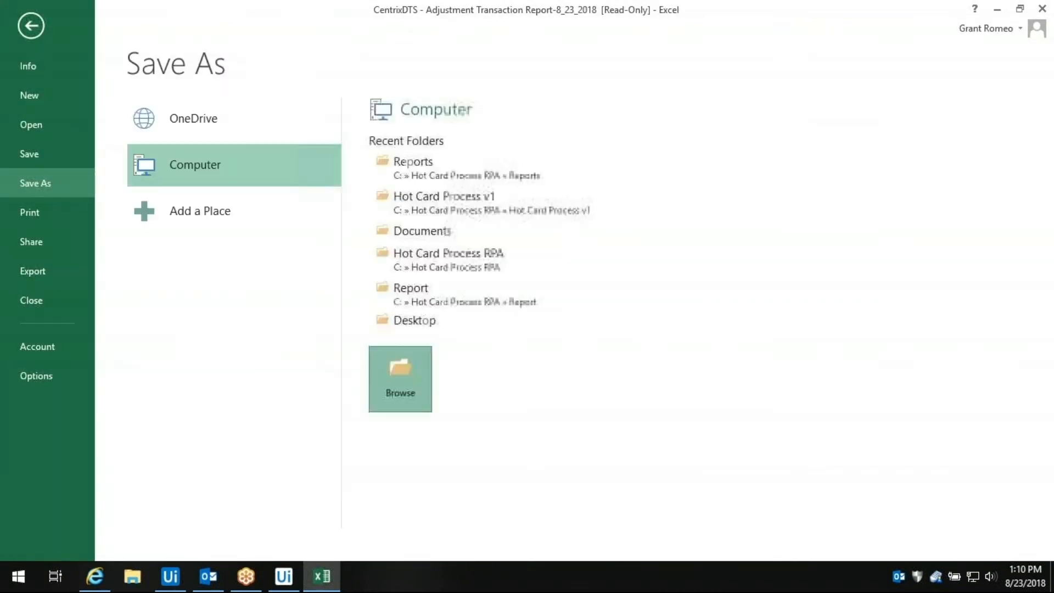
{"action": "left_click", "coordinate": [400, 379]}
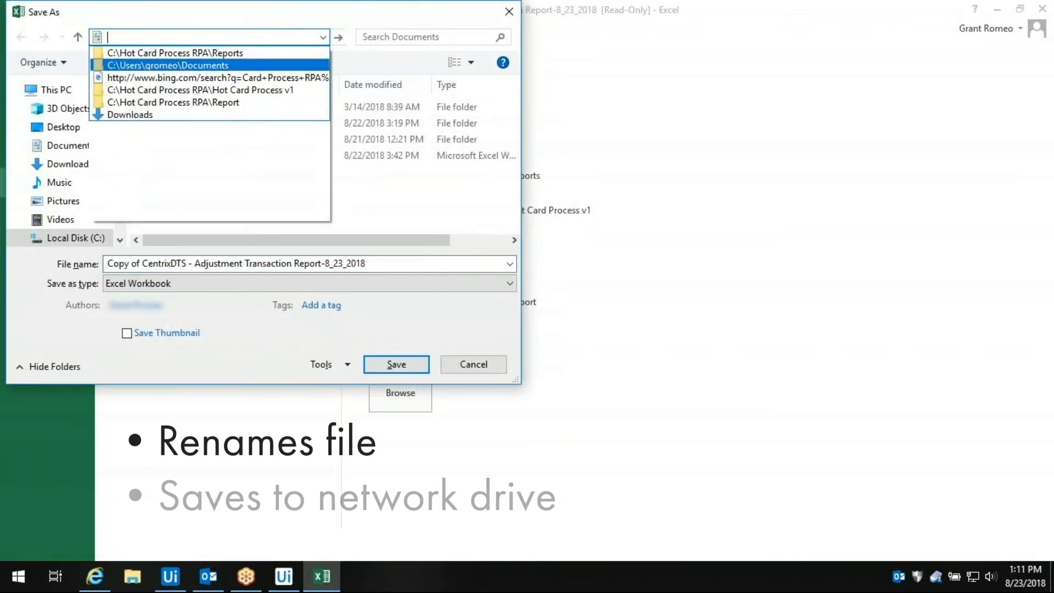
{"action": "left_click", "coordinate": [396, 364]}
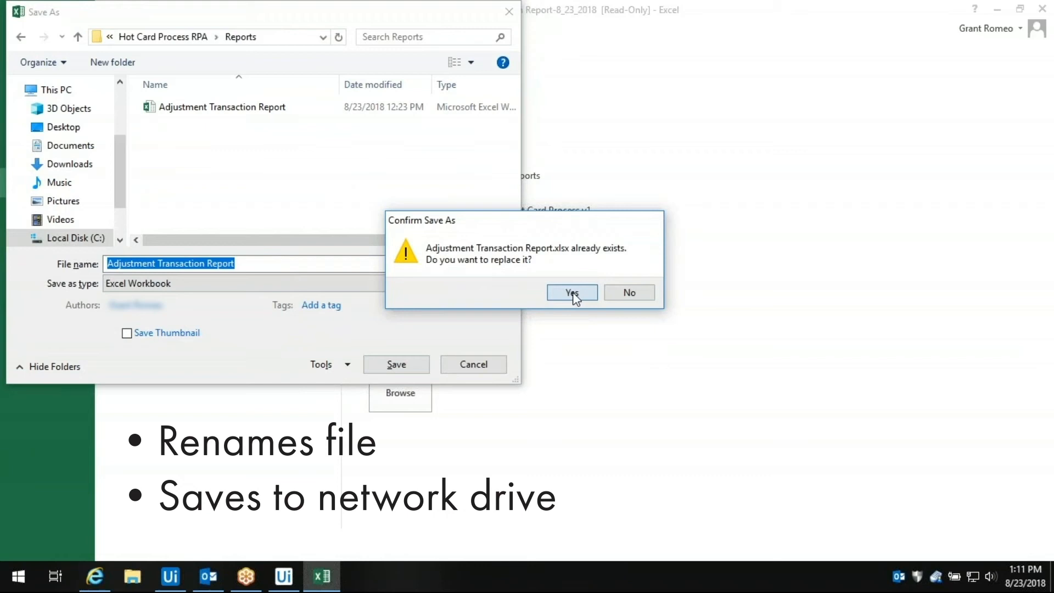
{"action": "left_click", "coordinate": [571, 292]}
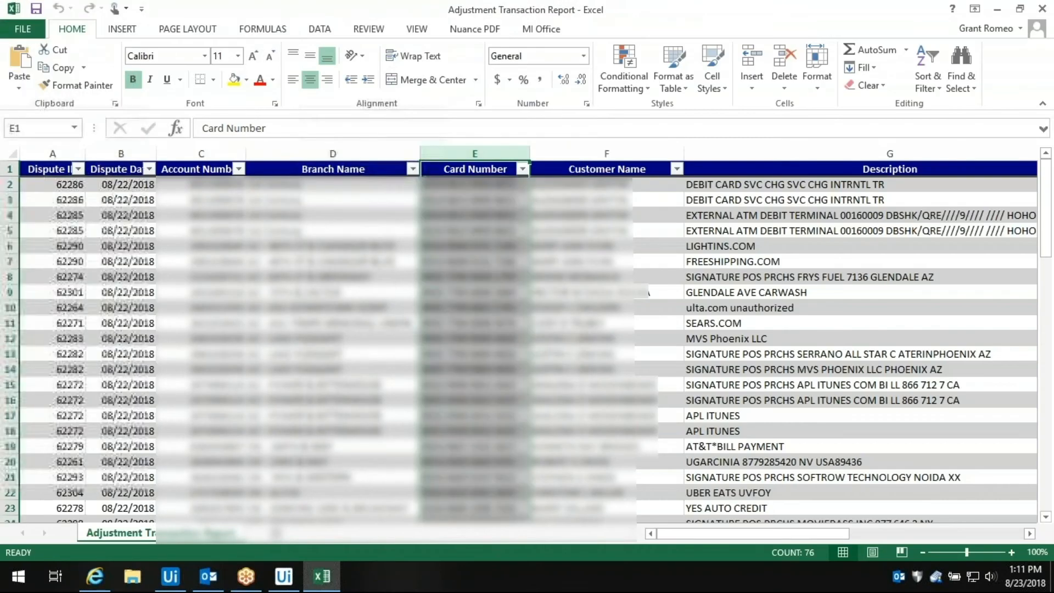
Step: Remove duplicate rows based on the Card Number column E only
{"action": "left_click", "coordinate": [589, 67]}
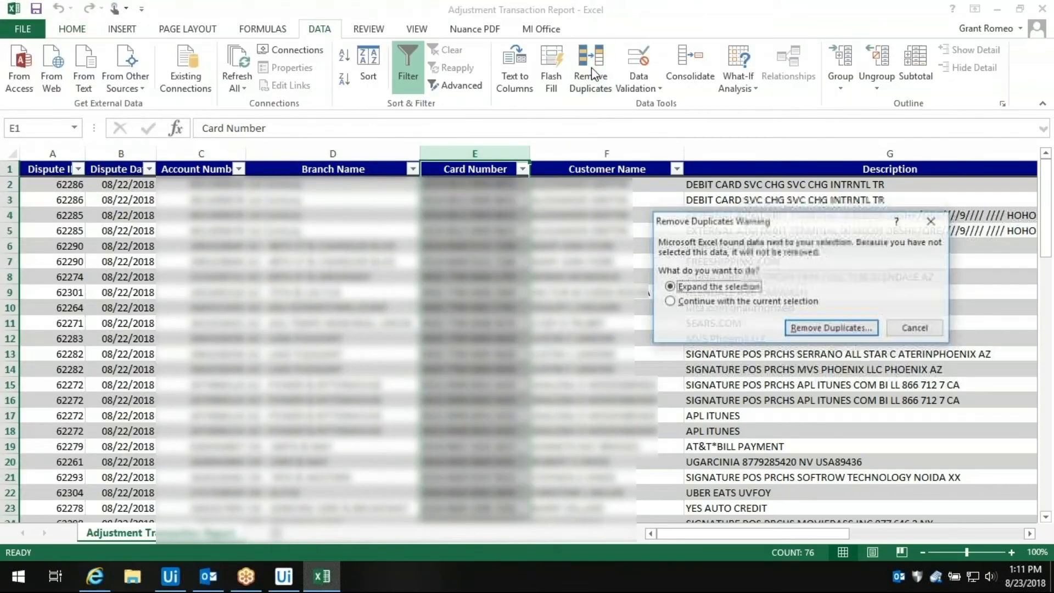
{"action": "left_click", "coordinate": [830, 327]}
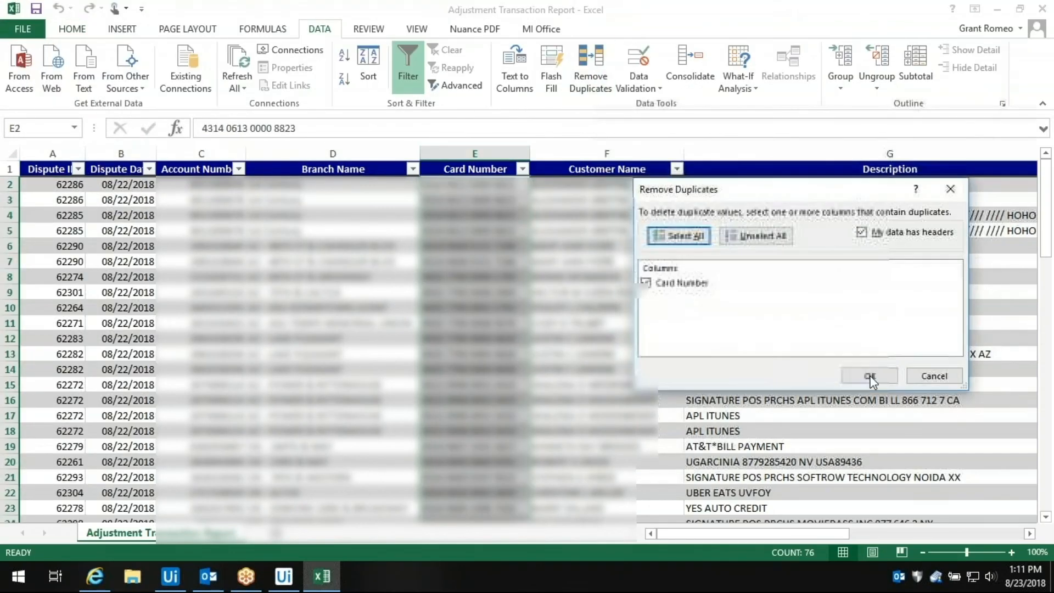
{"action": "left_click", "coordinate": [869, 376]}
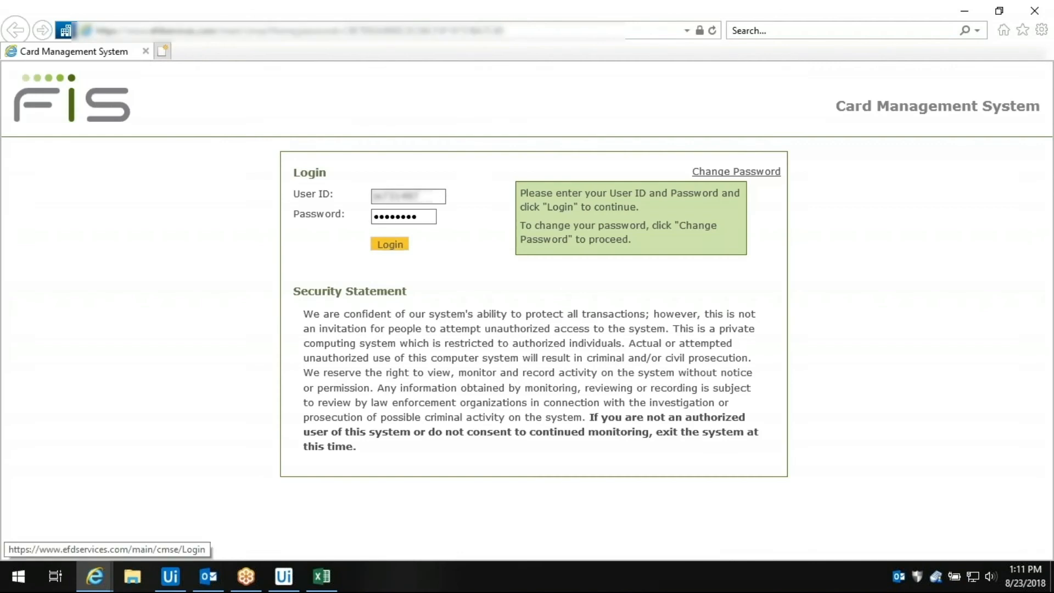
Step: Sign in to FIS Card Management System and bring up the card's Neg File/Status page
{"action": "left_click", "coordinate": [389, 244]}
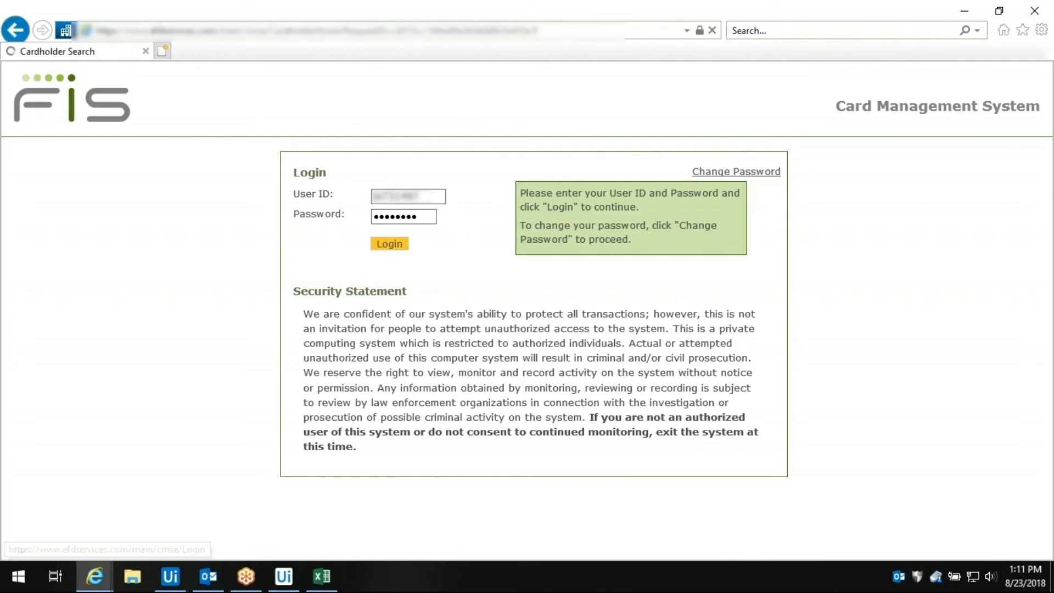
{"action": "left_click", "coordinate": [388, 244]}
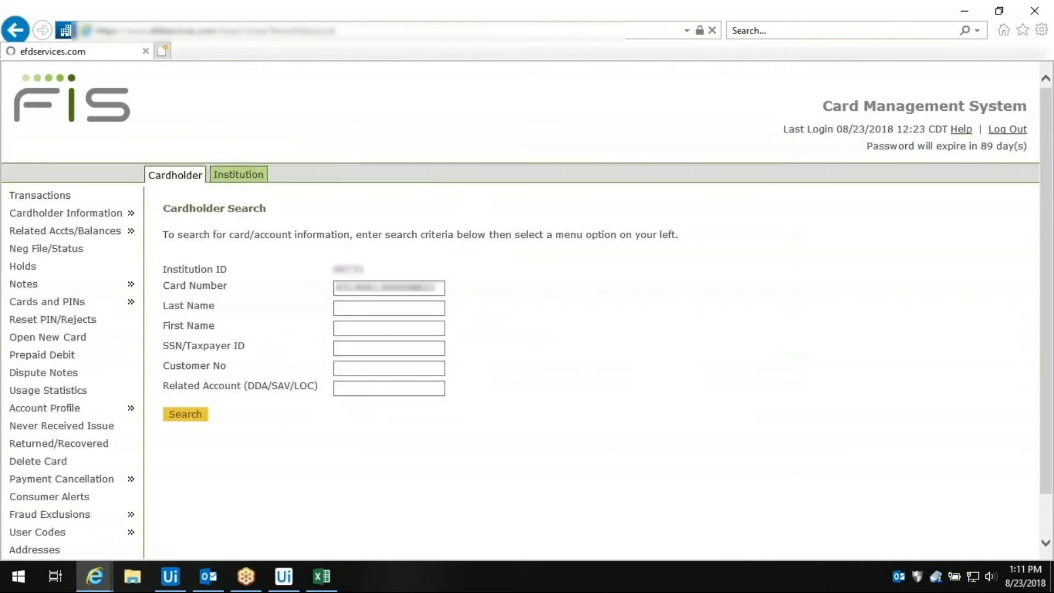
{"action": "left_click", "coordinate": [39, 196]}
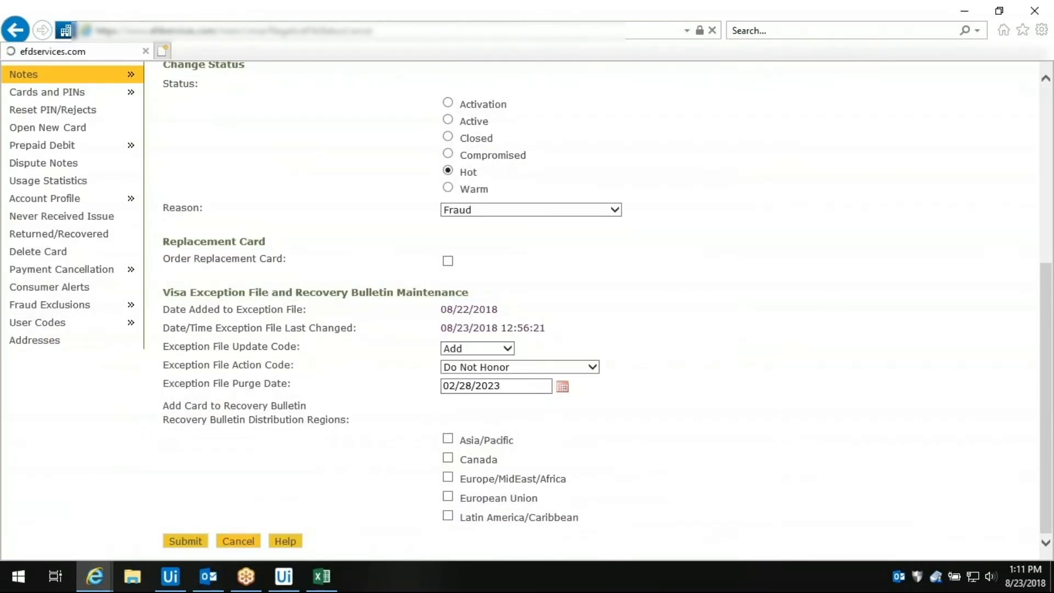
Step: Submit Hot status with reason Fraud for each of the disputed cards
{"action": "left_click", "coordinate": [185, 540]}
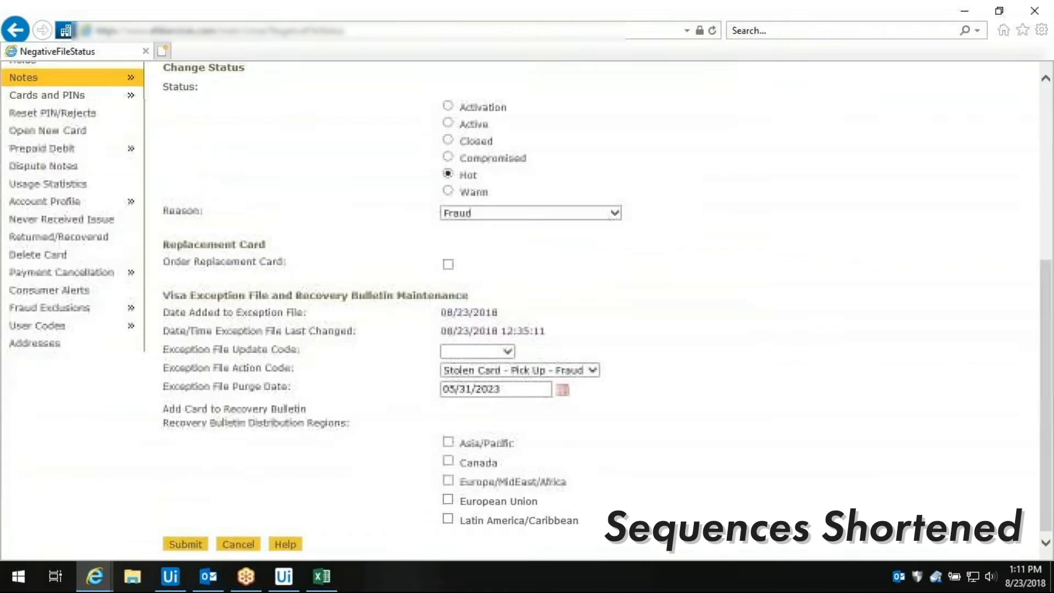
{"action": "left_click", "coordinate": [184, 543]}
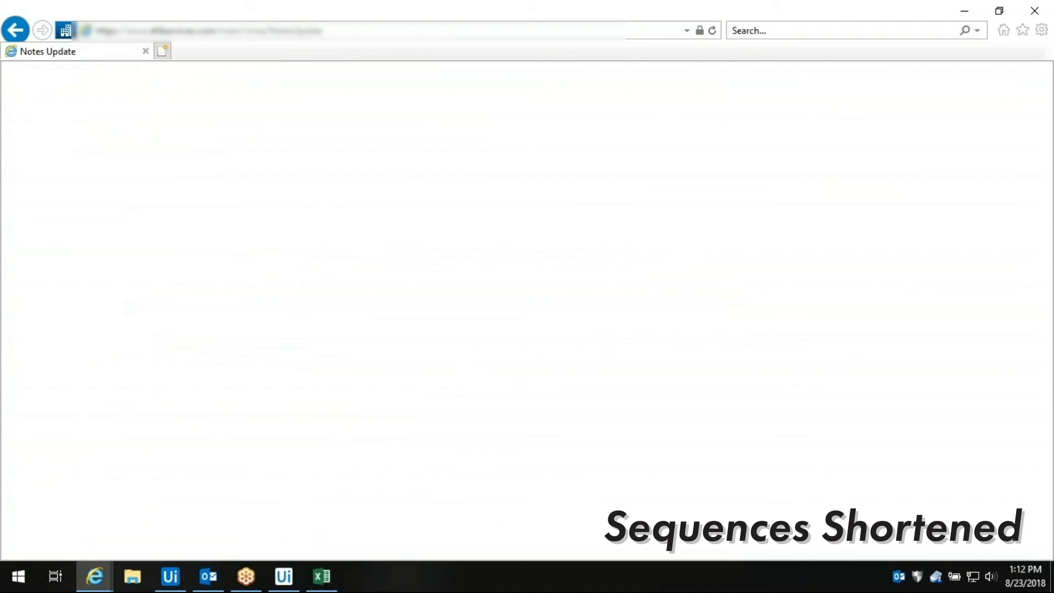